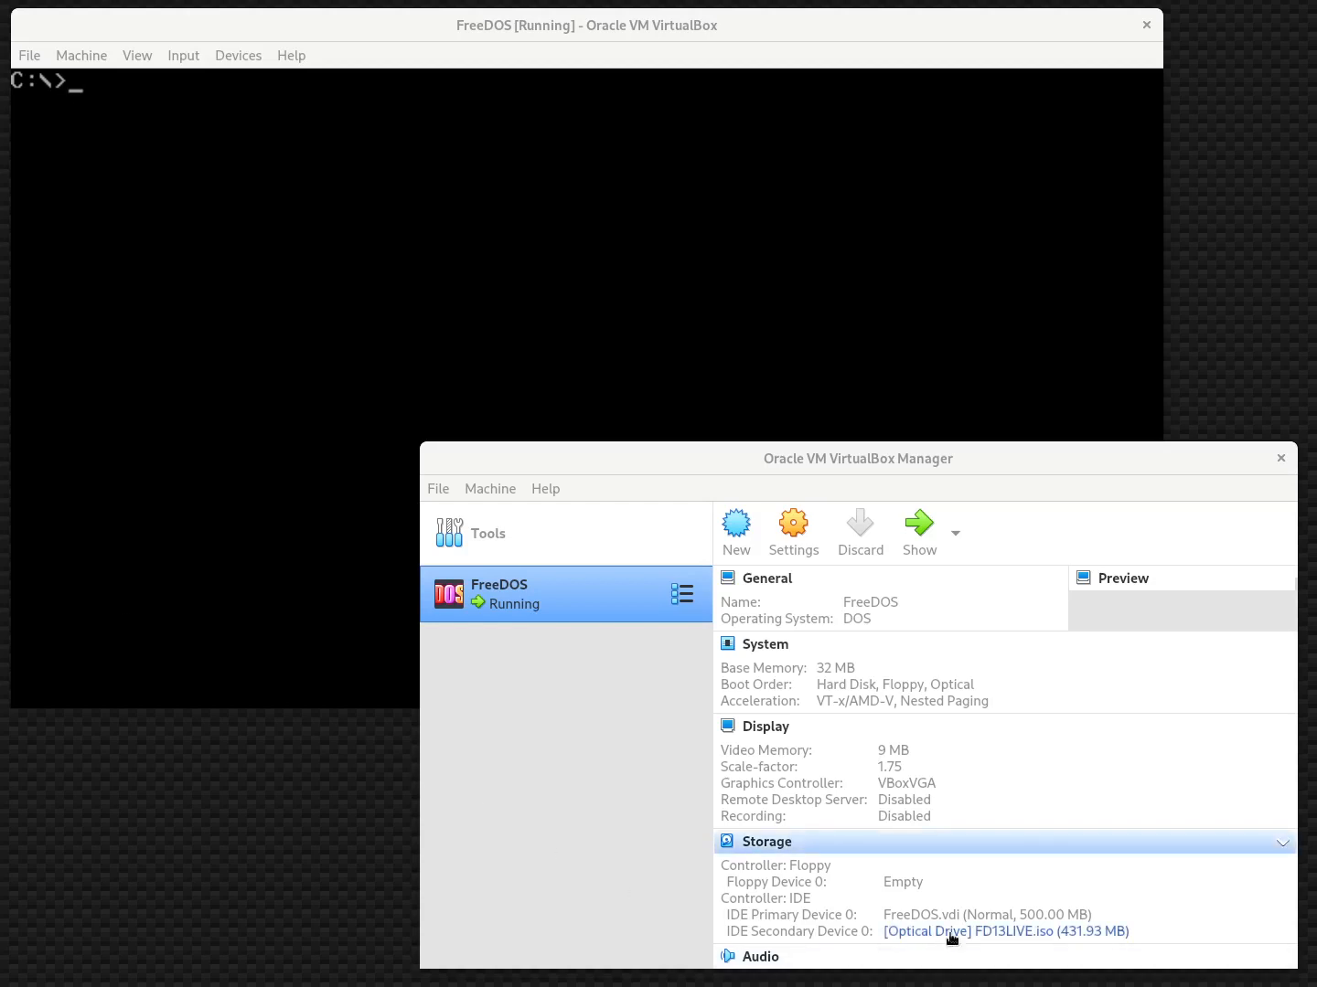
pyautogui.moveTo(615, 883)
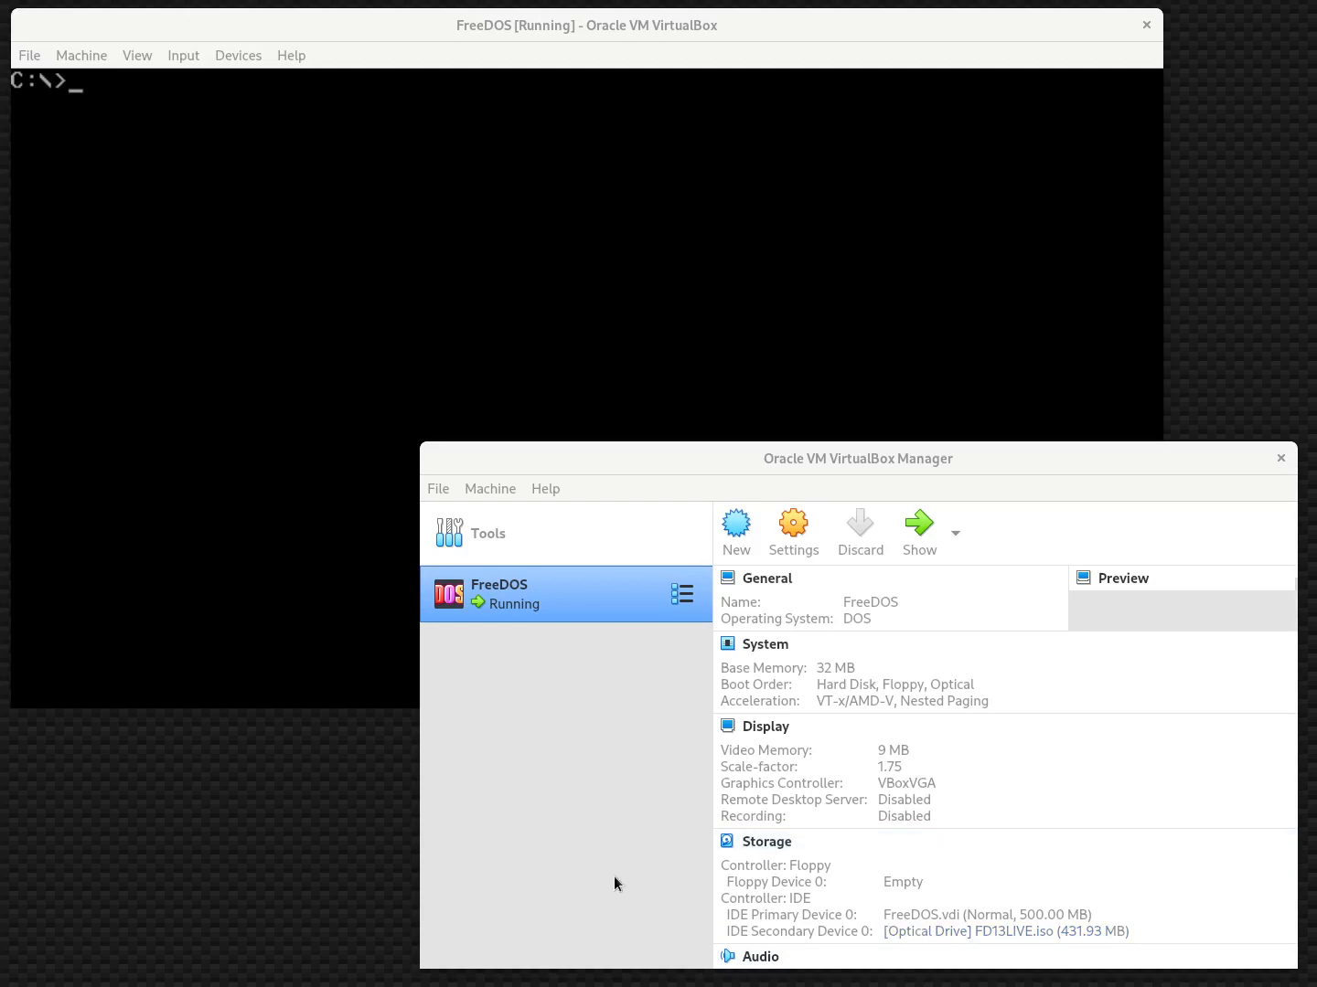
pyautogui.moveTo(589, 726)
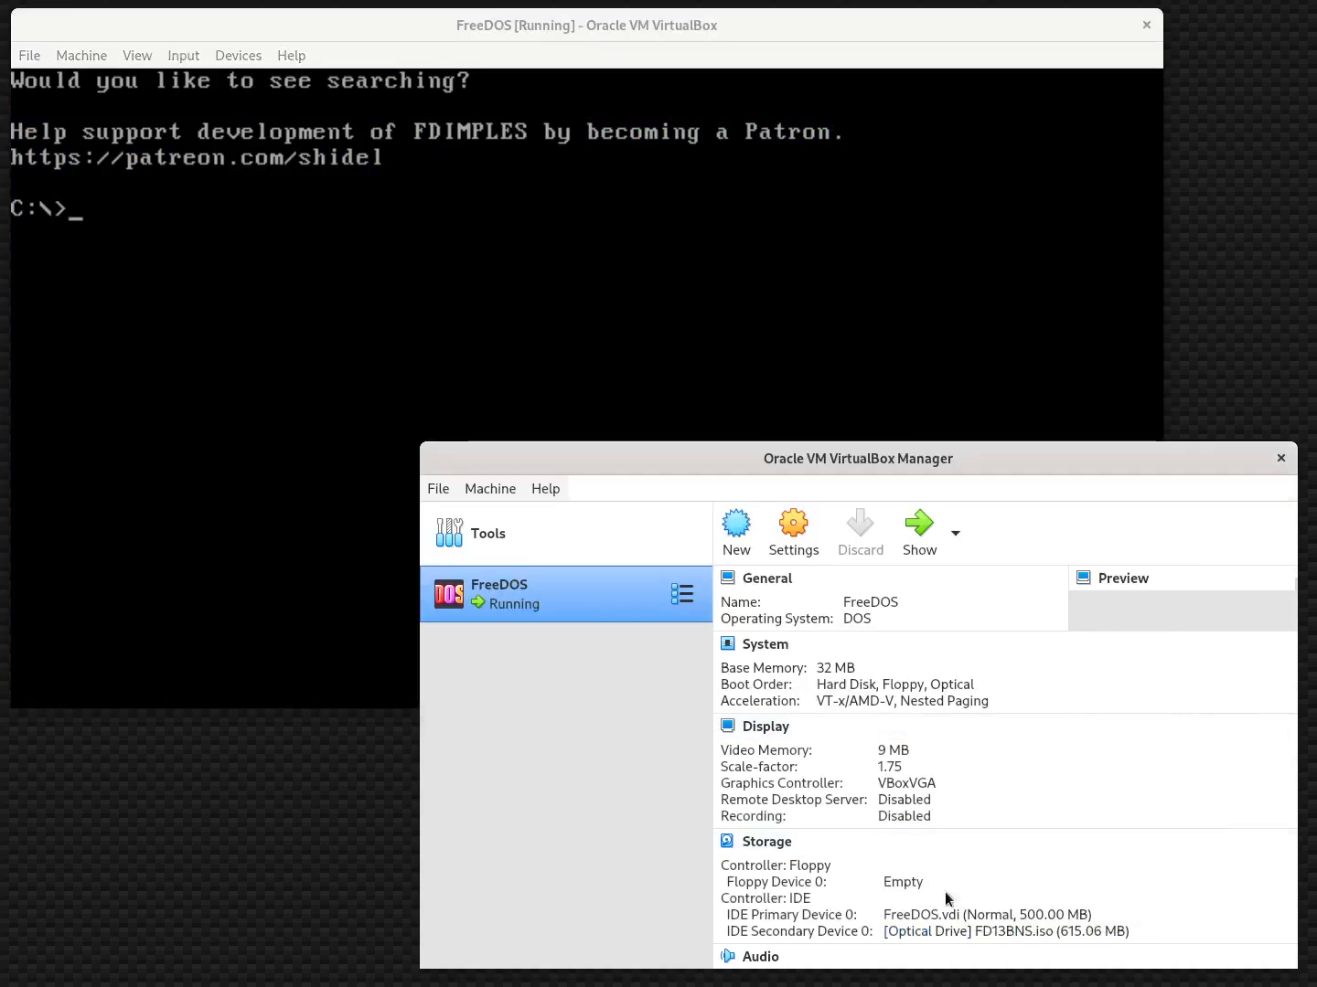
pyautogui.moveTo(647, 891)
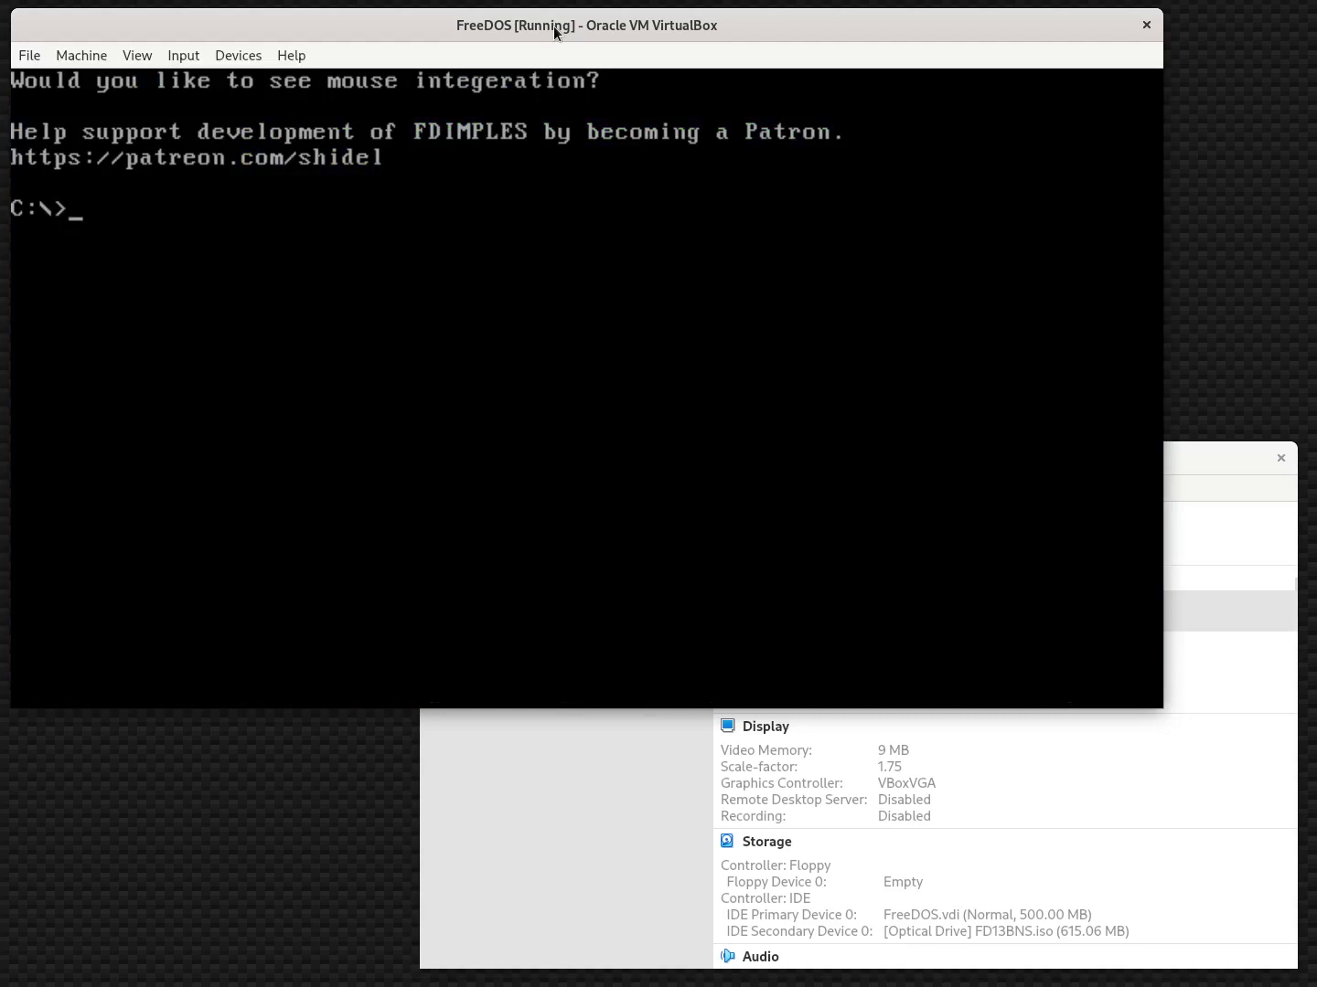
# Change to C:\TEMP, list its files, and launch FDIMPLES
pyautogui.write('cd t')
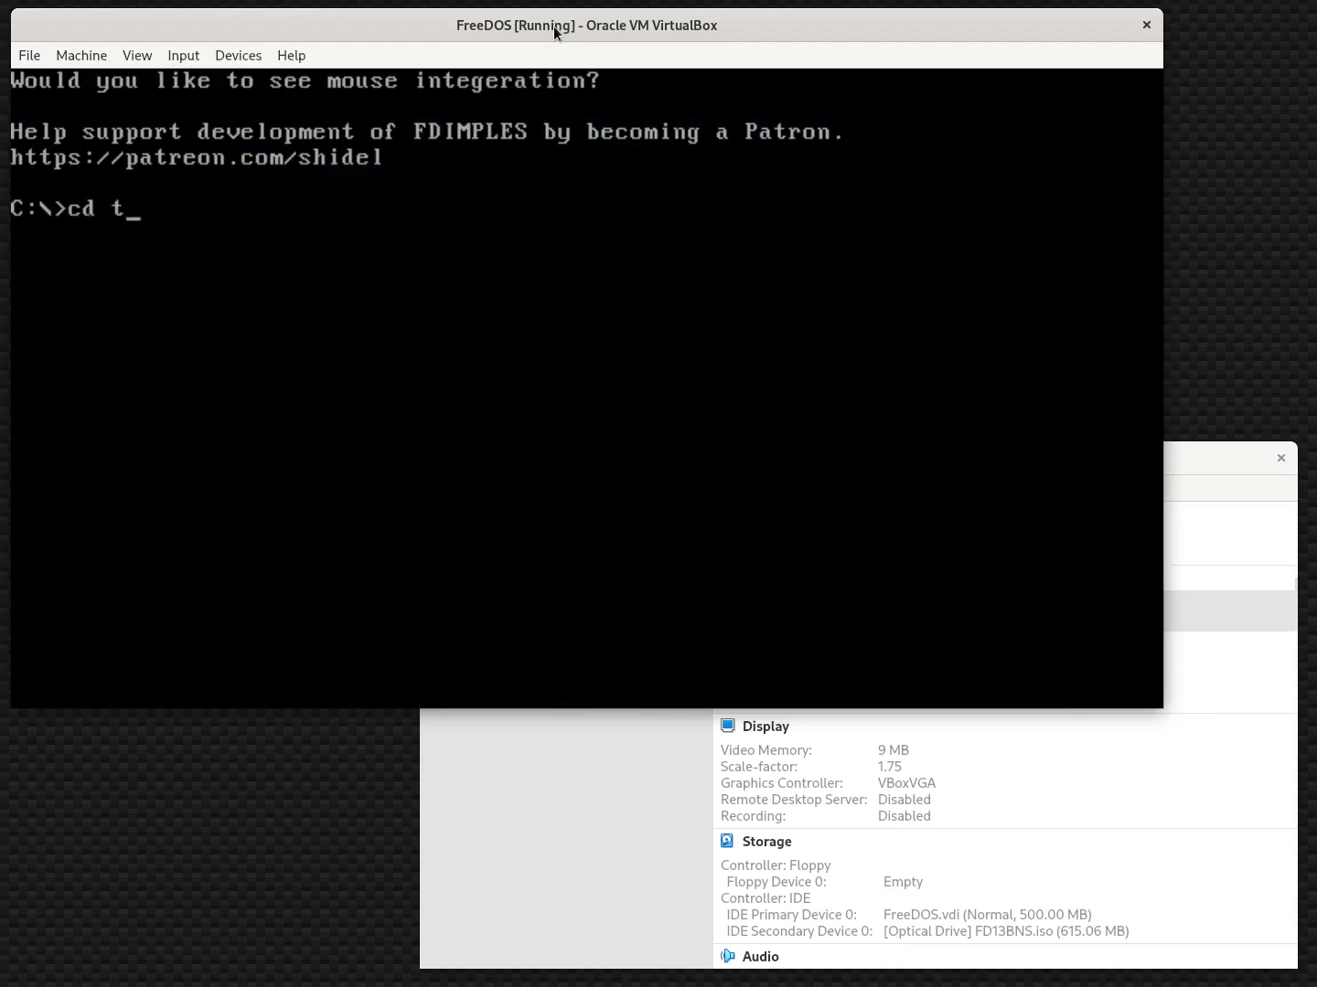
pyautogui.write('emp')
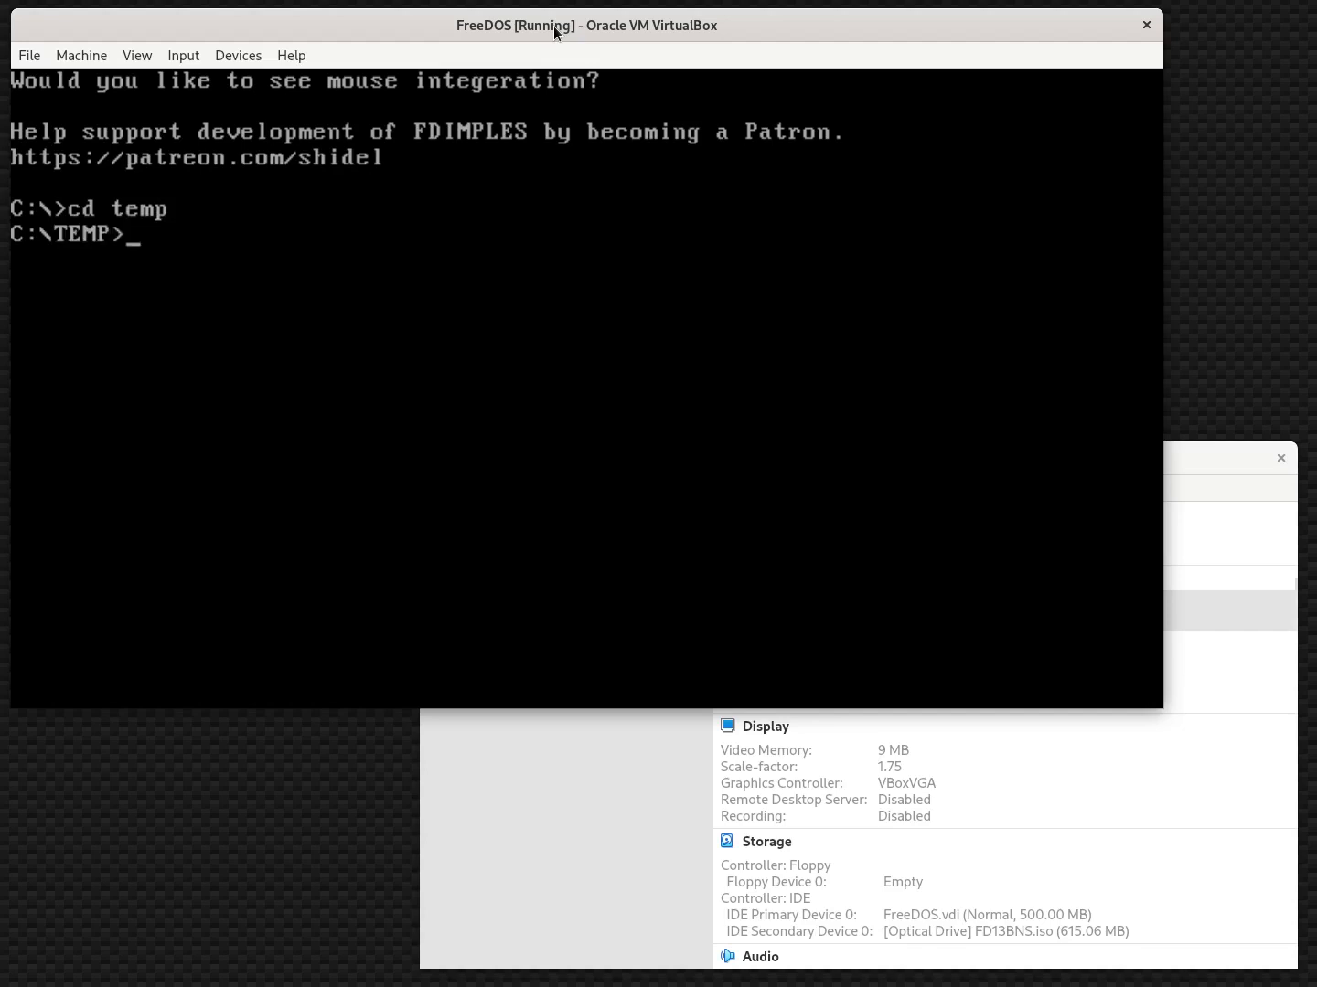
pyautogui.write('dir')
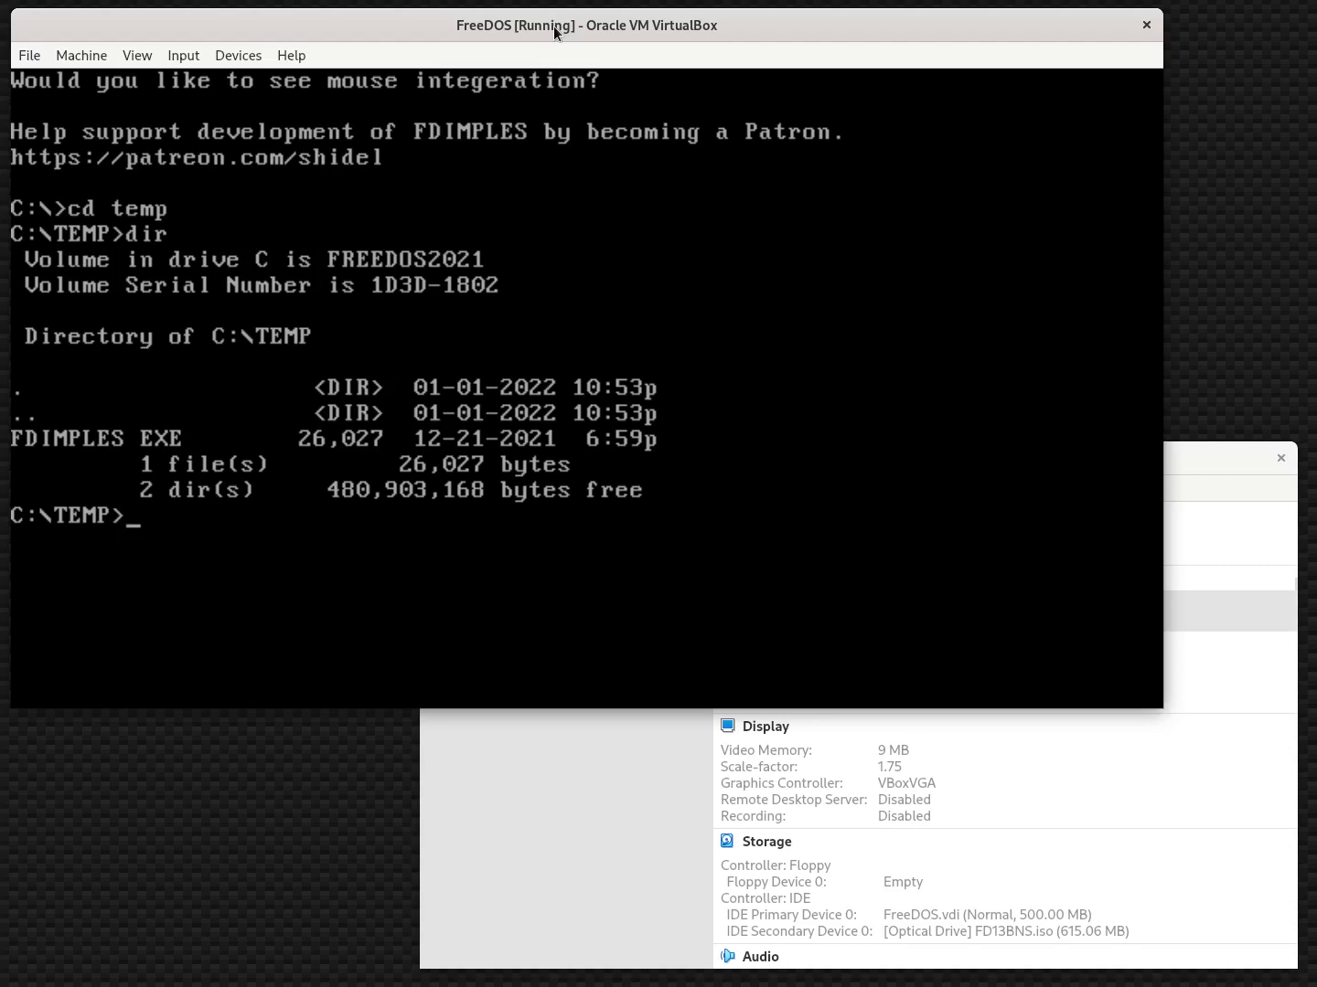
pyautogui.write('fdimpl')
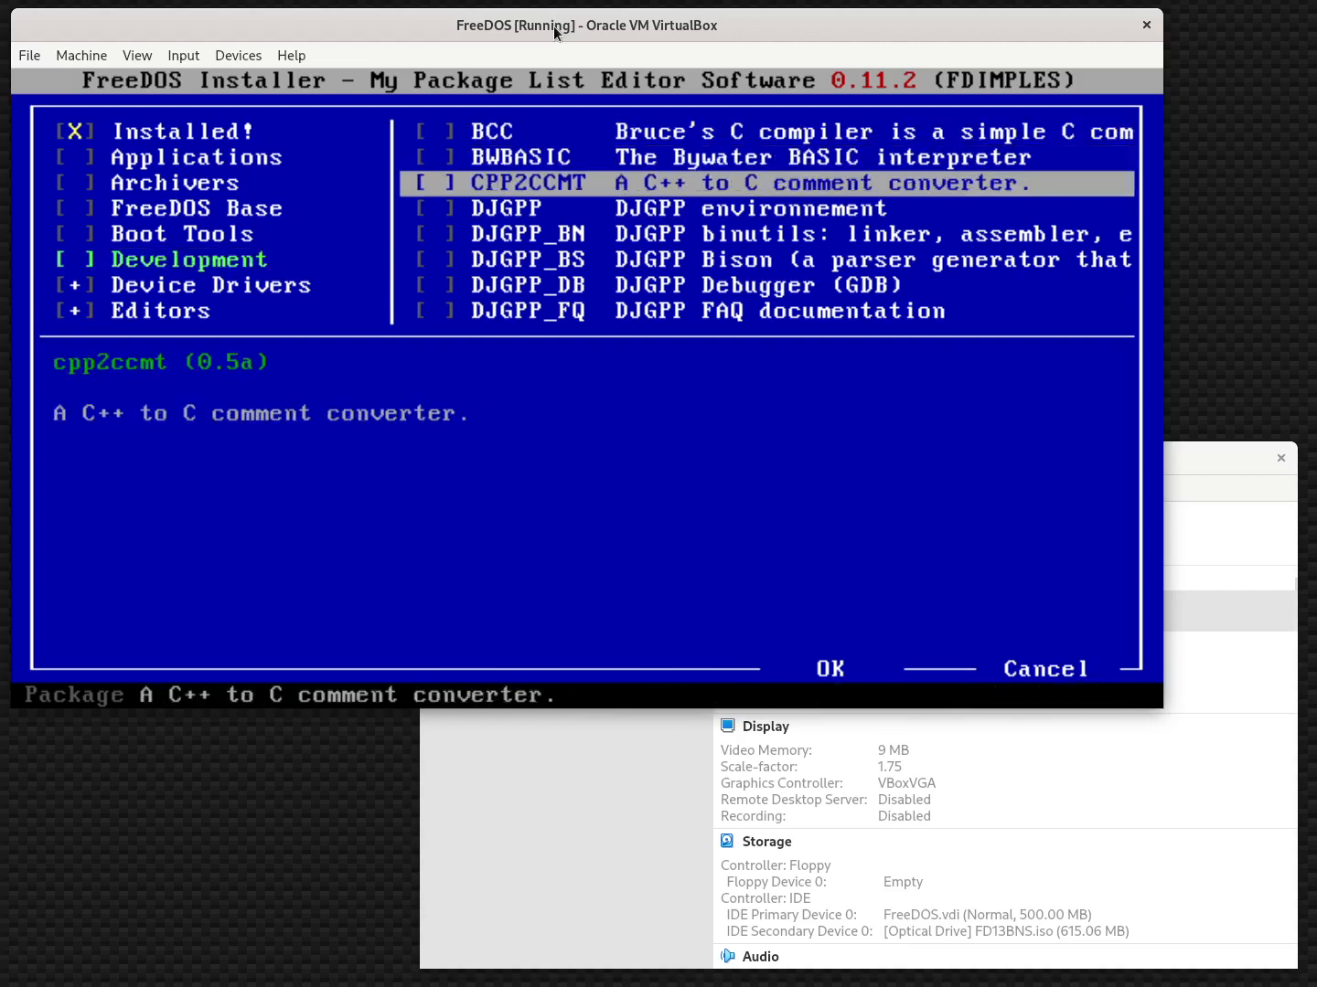
# Mark the IA-16 binutils, I16GCC and I16NEWLI packages and confirm to install them
pyautogui.press('Down')
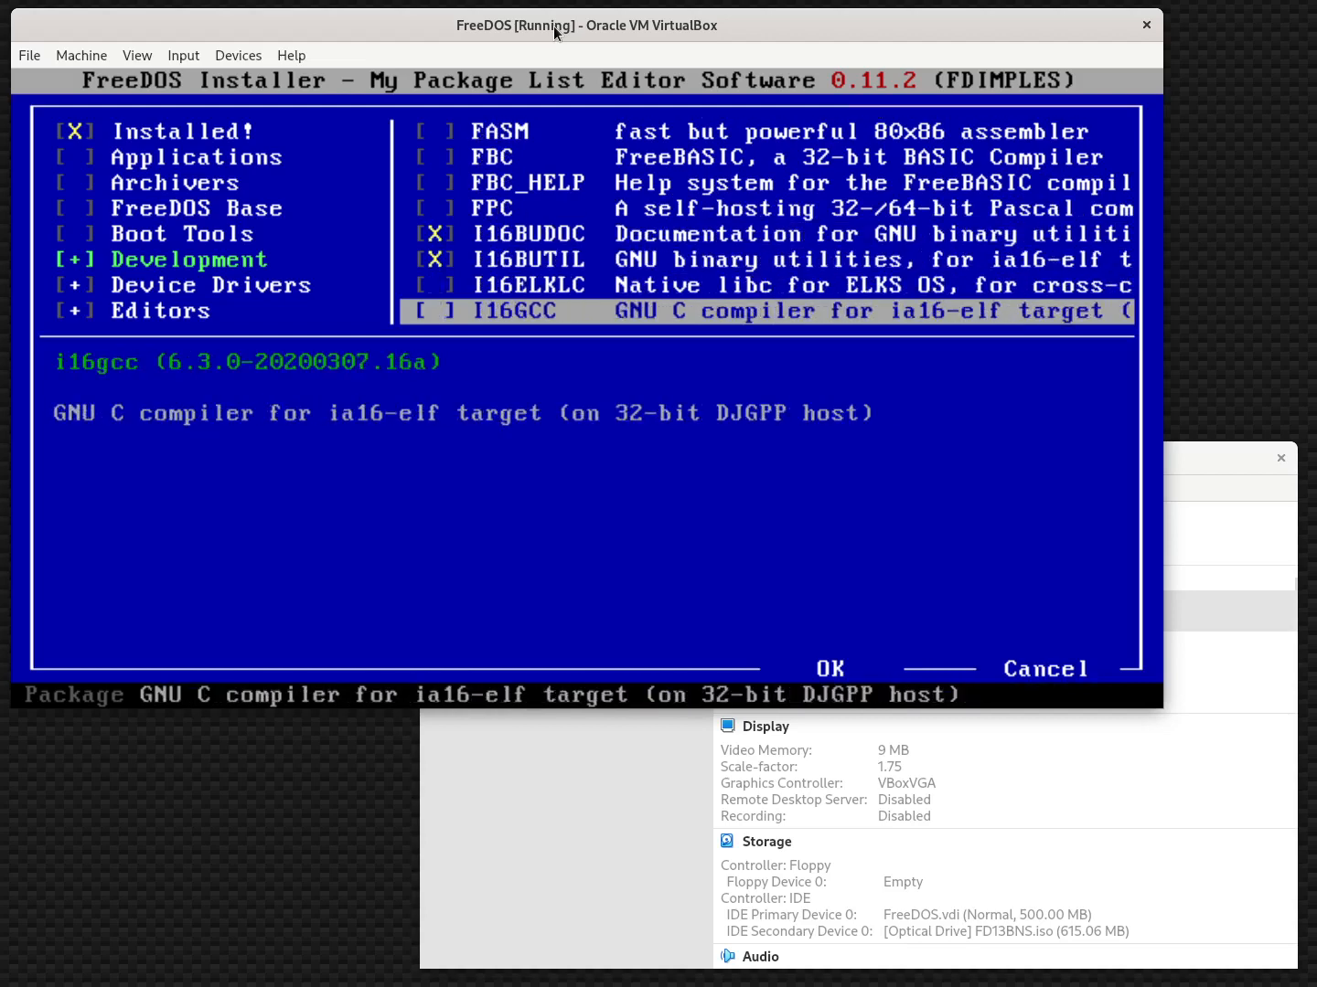
pyautogui.press('space')
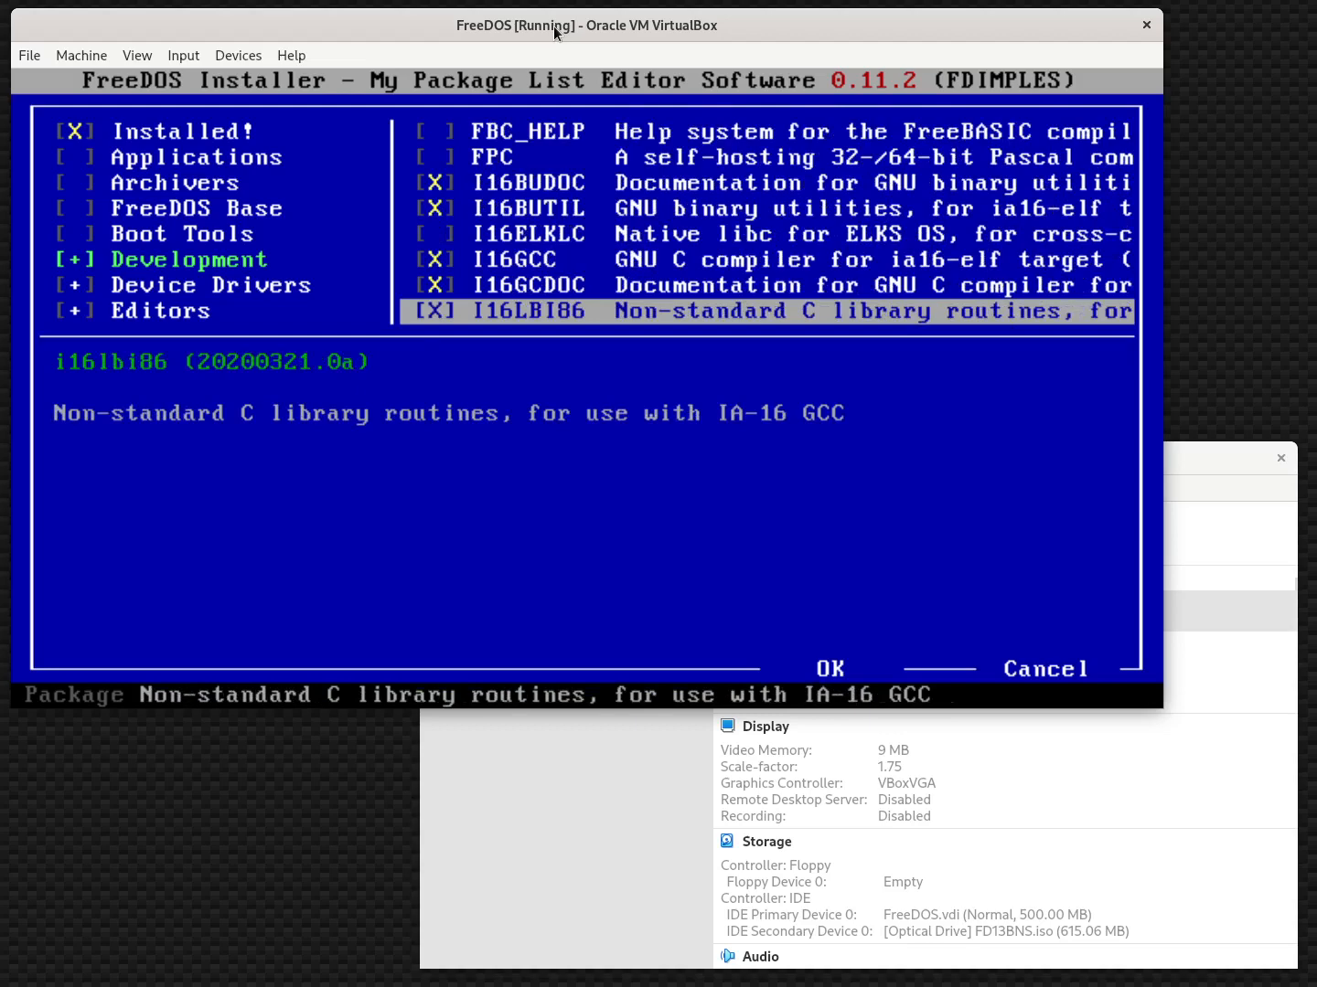
pyautogui.press('Down')
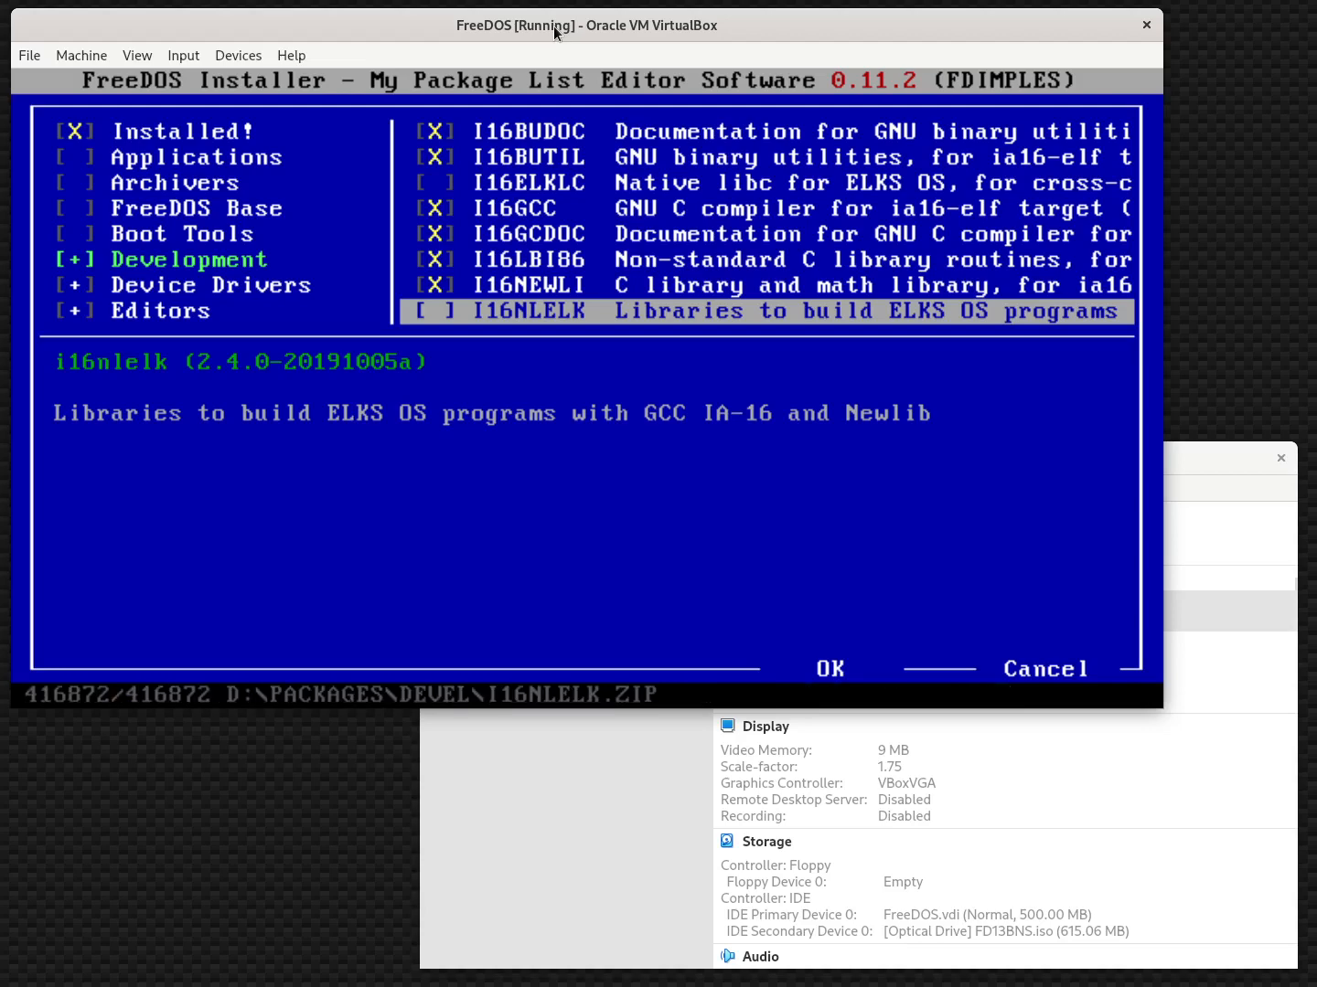
pyautogui.press('Down')
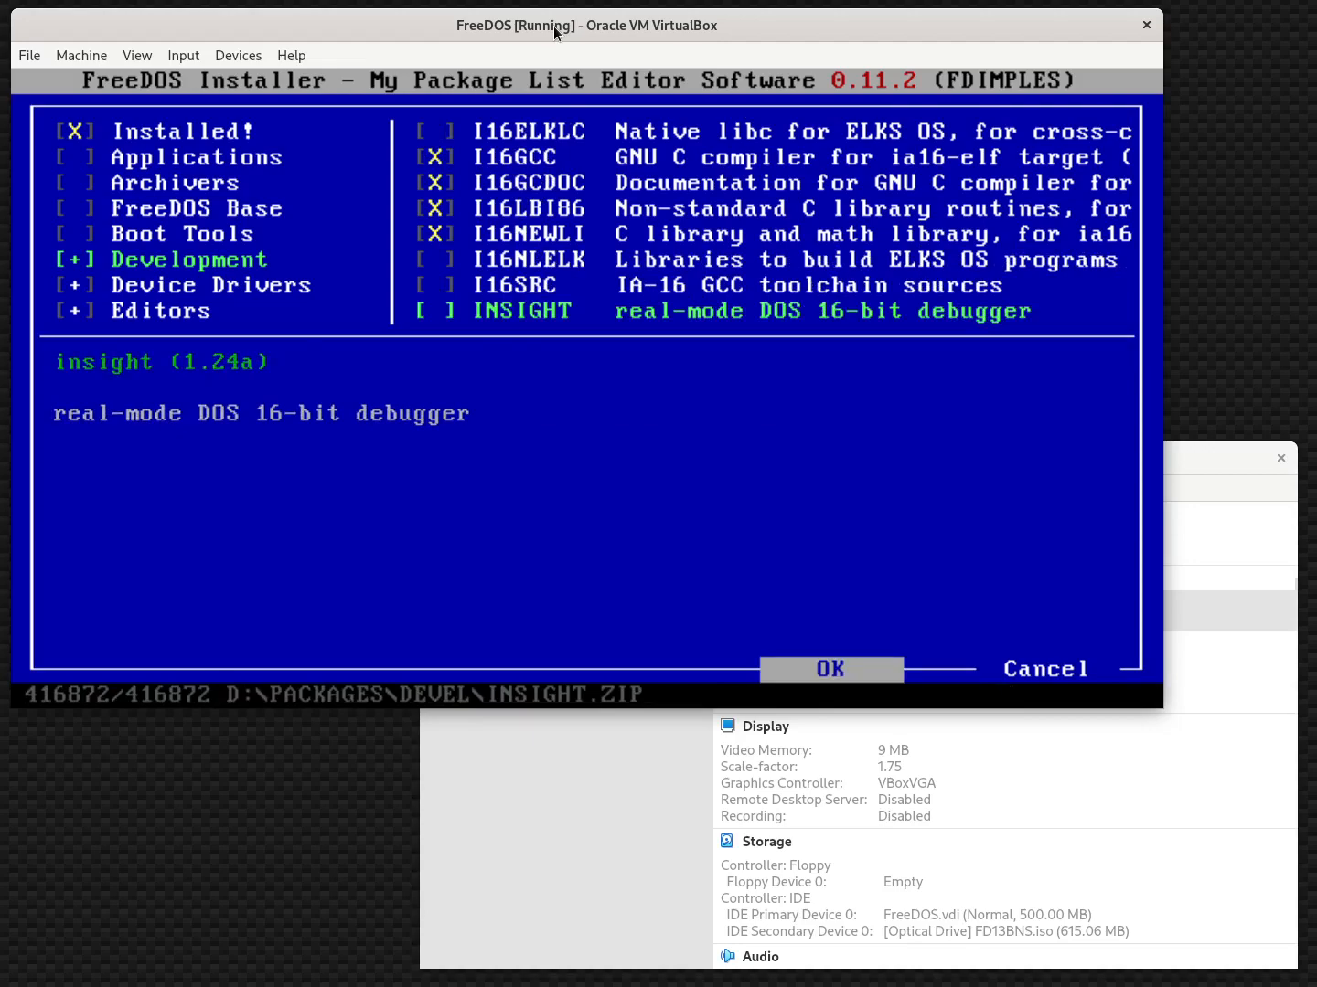
pyautogui.click(830, 668)
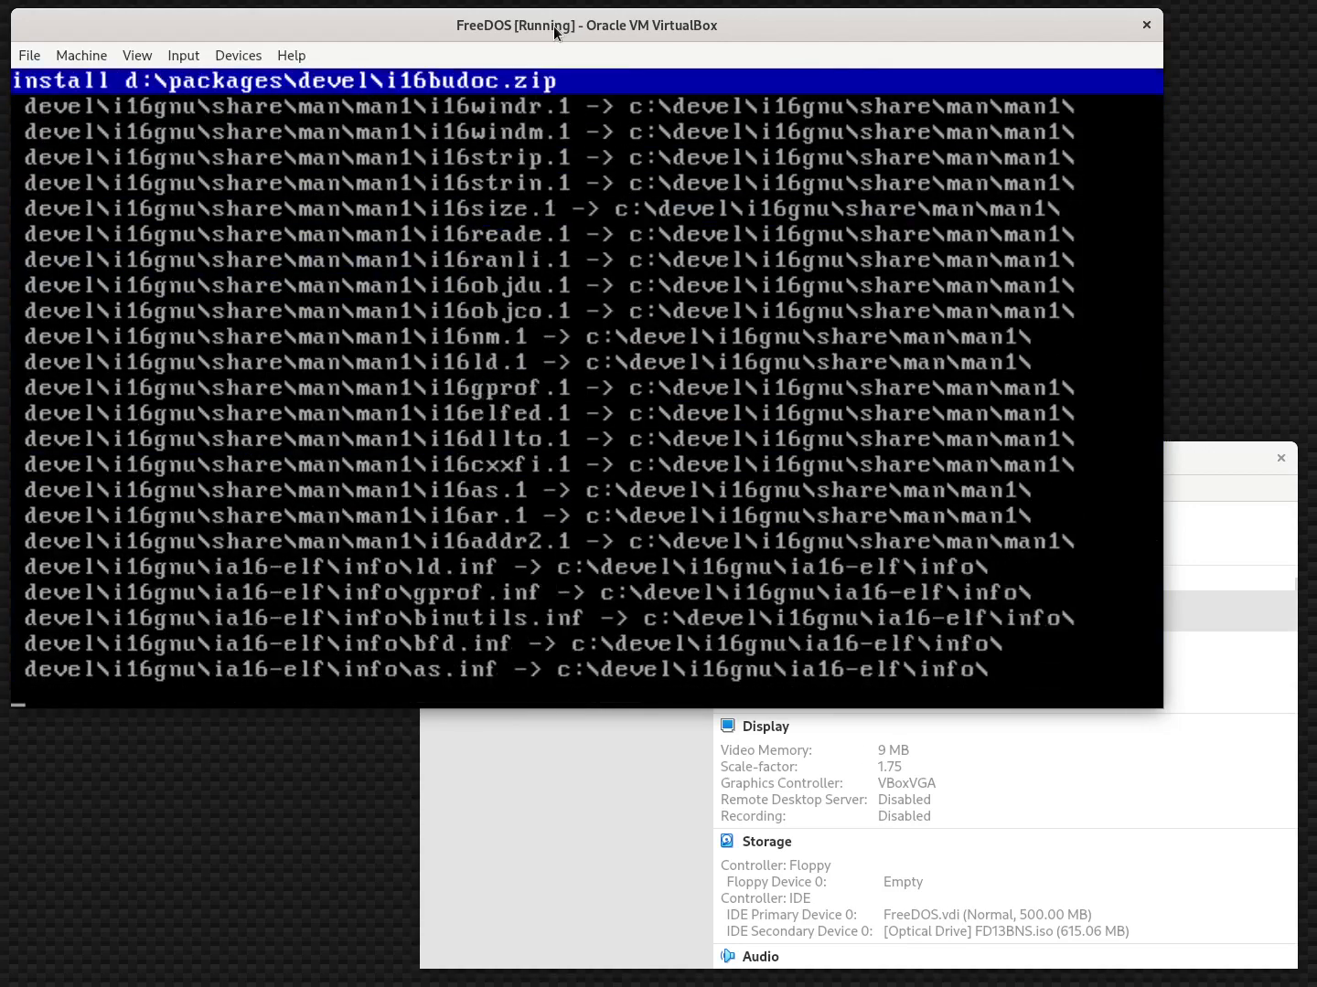